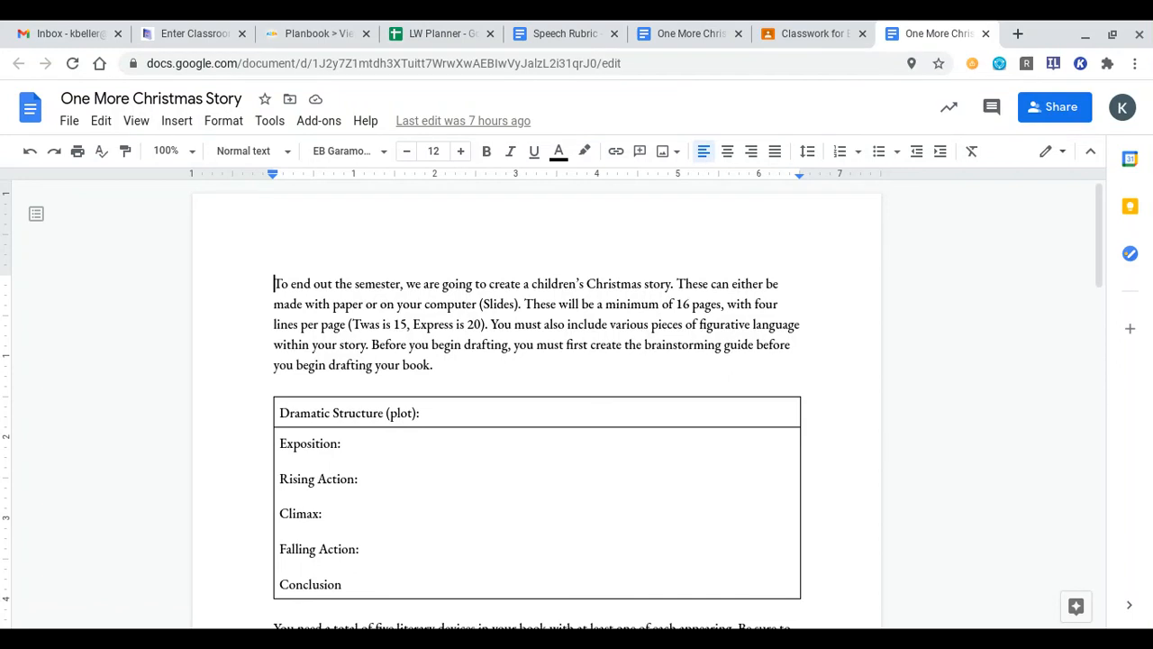
pyautogui.moveTo(987, 472)
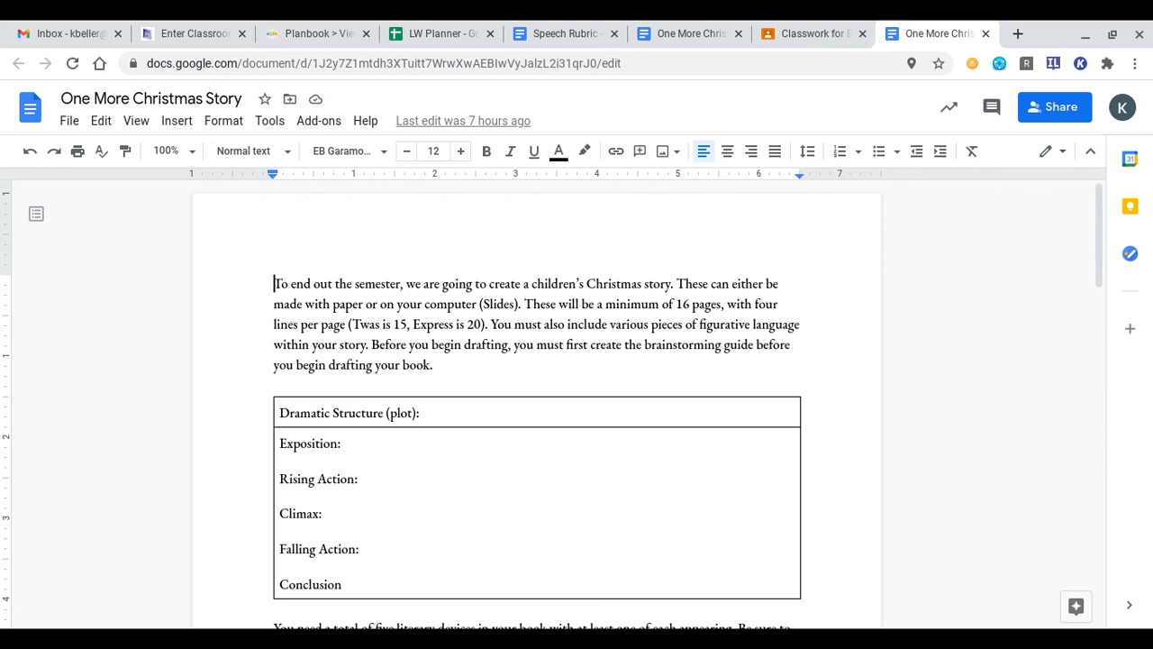
pyautogui.moveTo(829, 387)
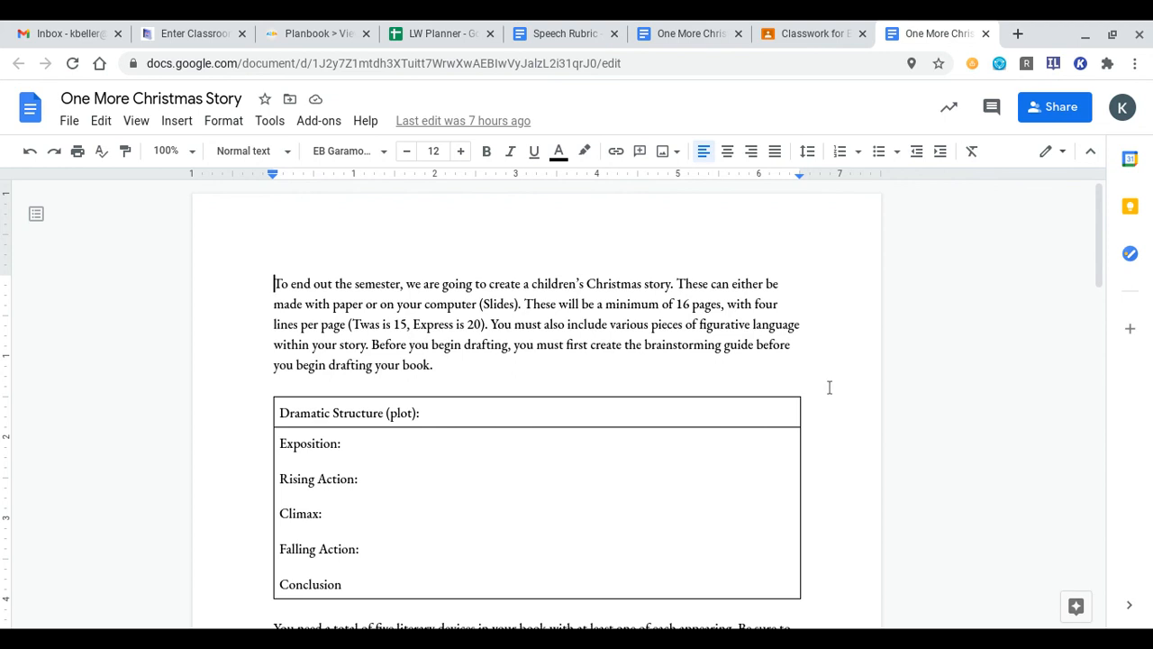
pyautogui.scroll(-3)
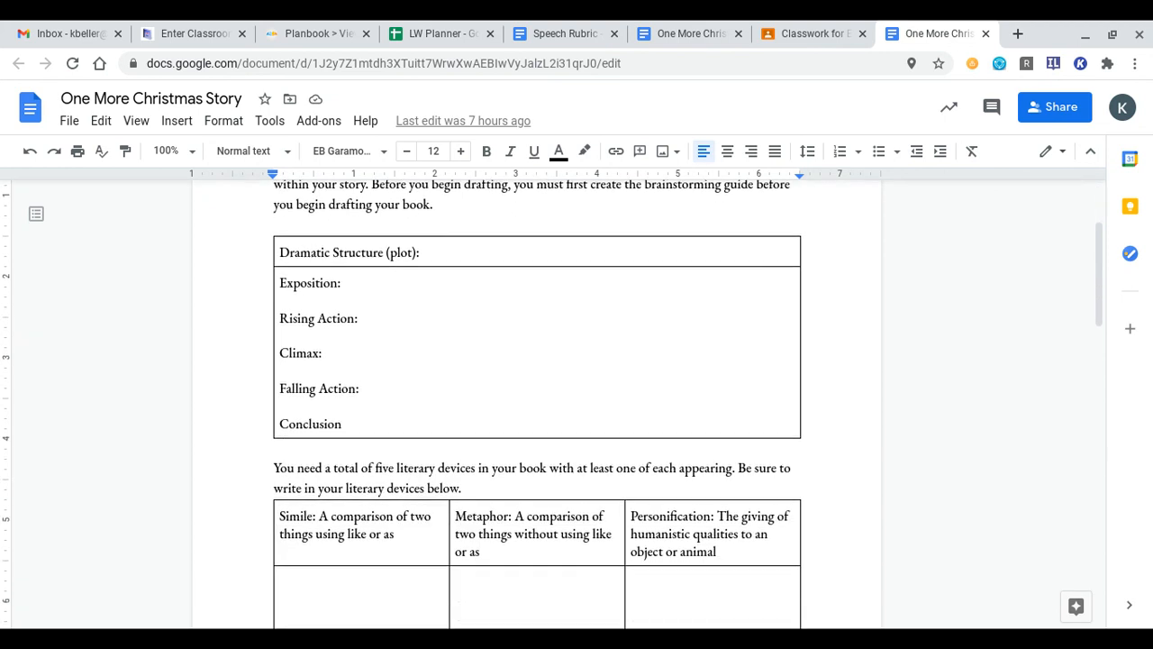
pyautogui.scroll(-3)
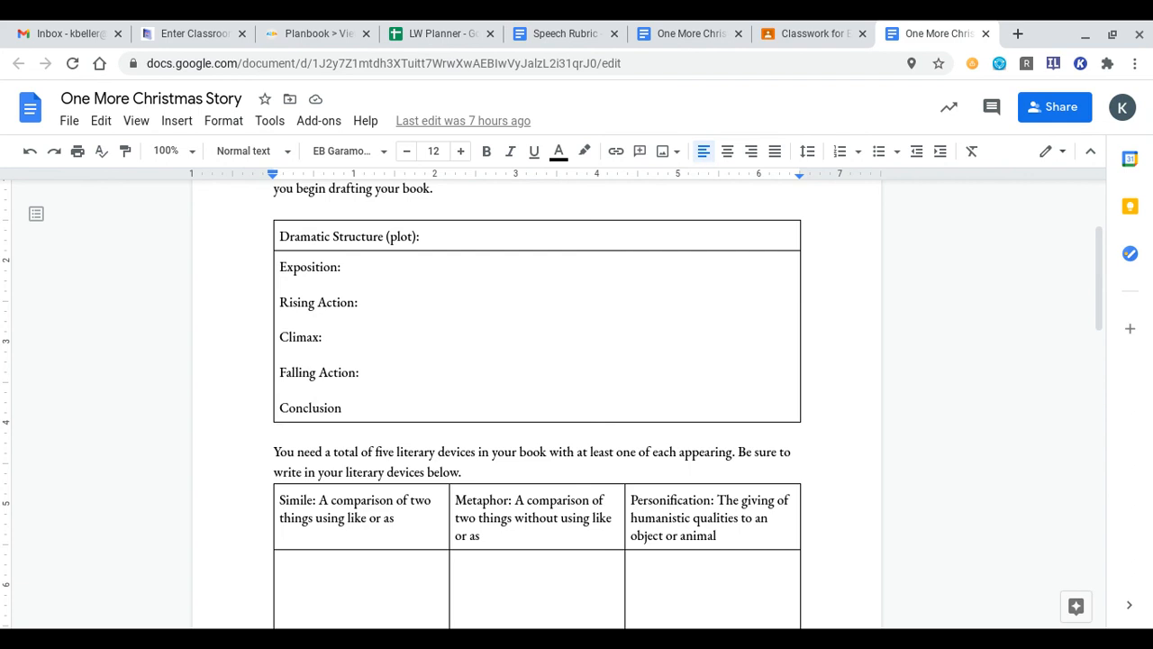
pyautogui.moveTo(872, 400)
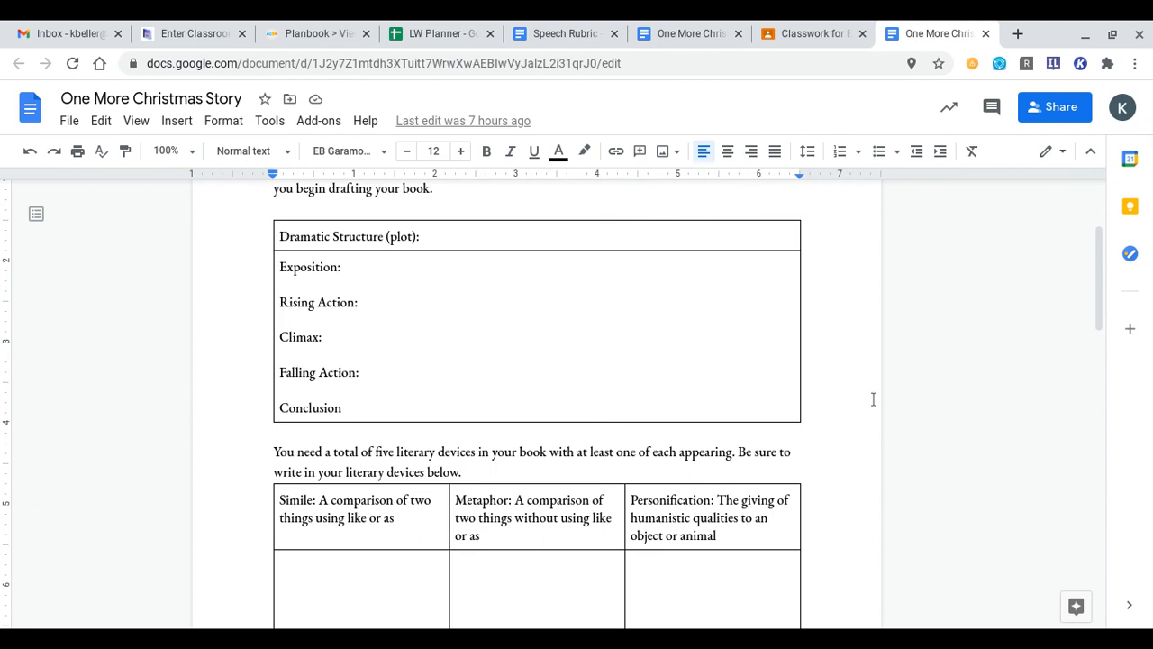
pyautogui.scroll(-3)
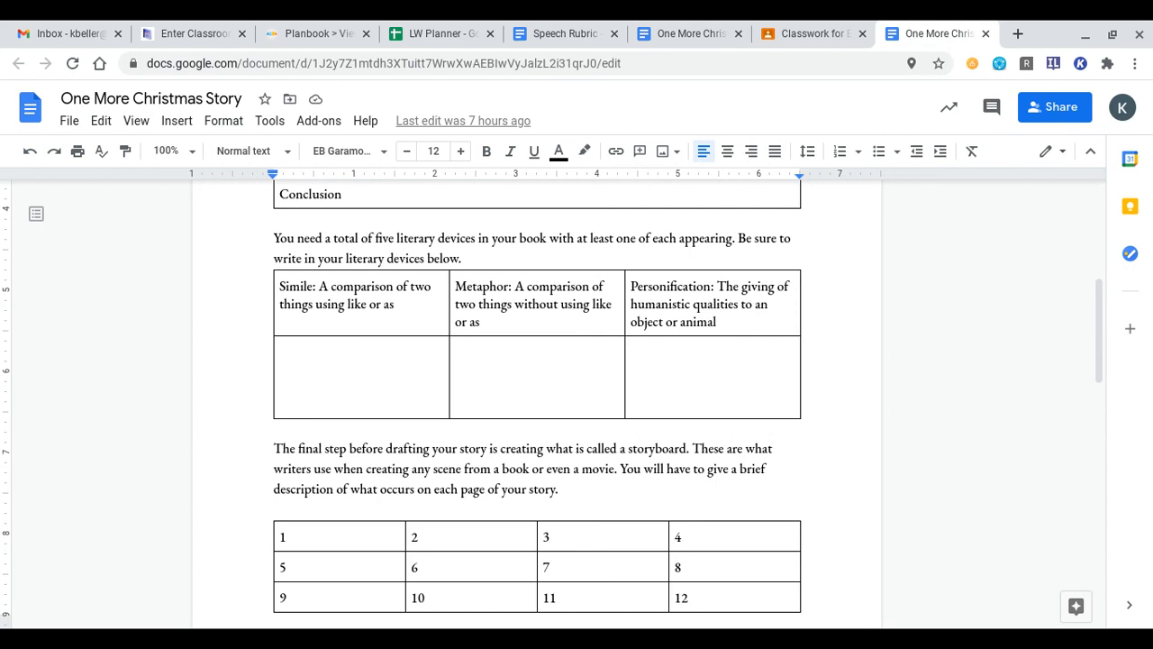
pyautogui.scroll(-3)
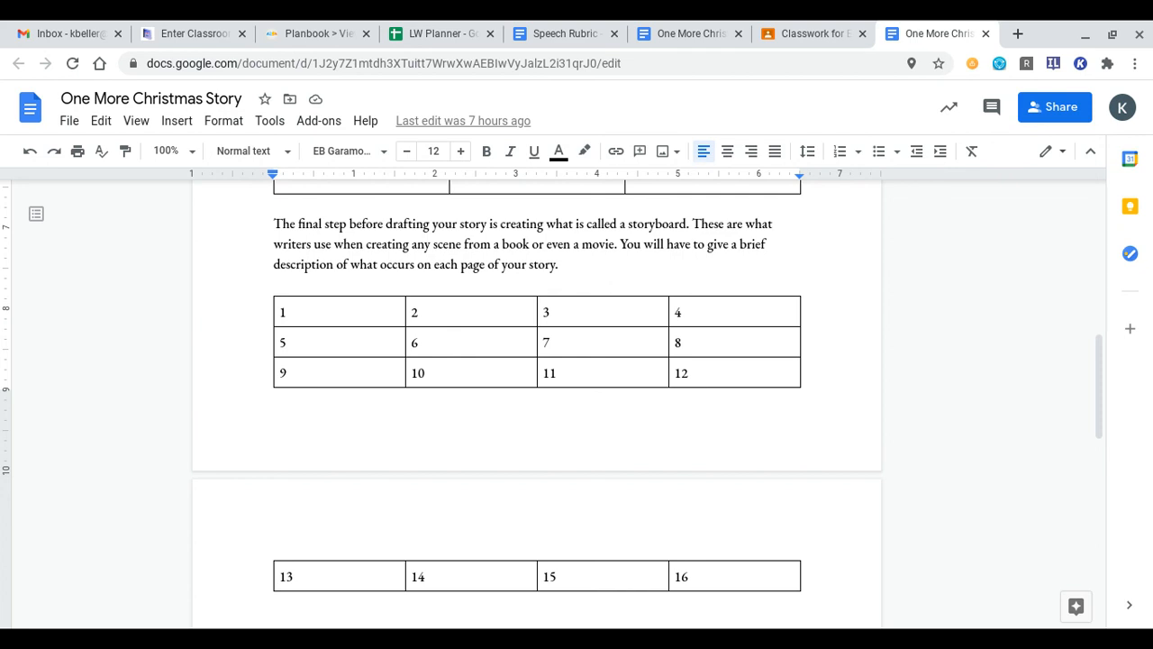
pyautogui.scroll(-3)
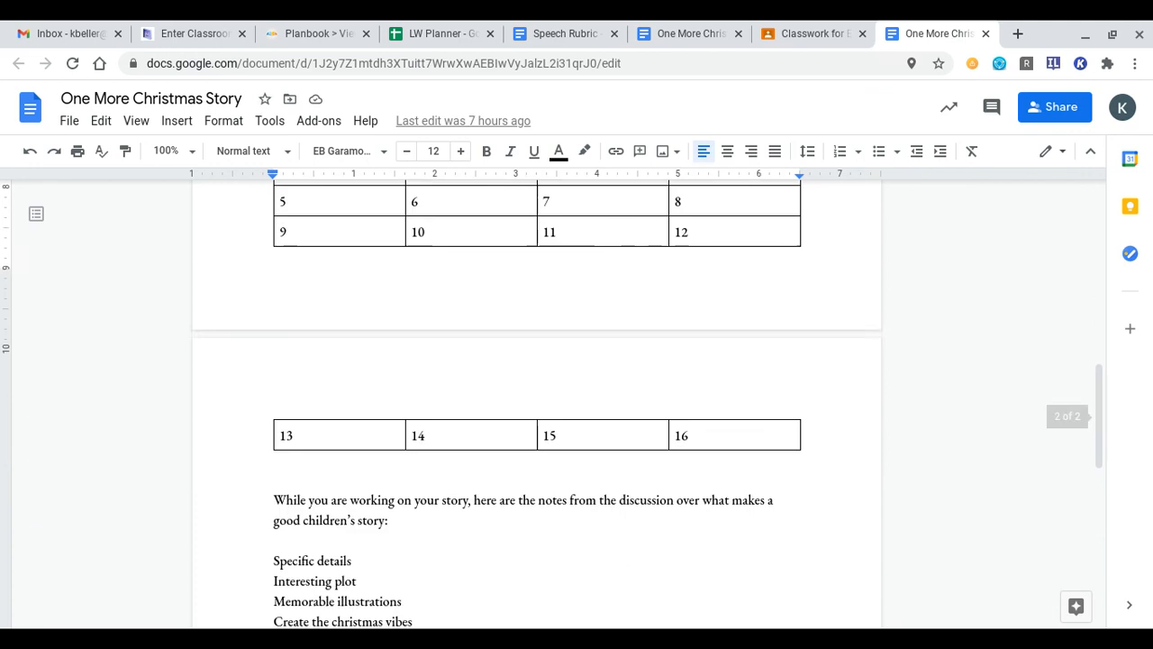
pyautogui.scroll(-3)
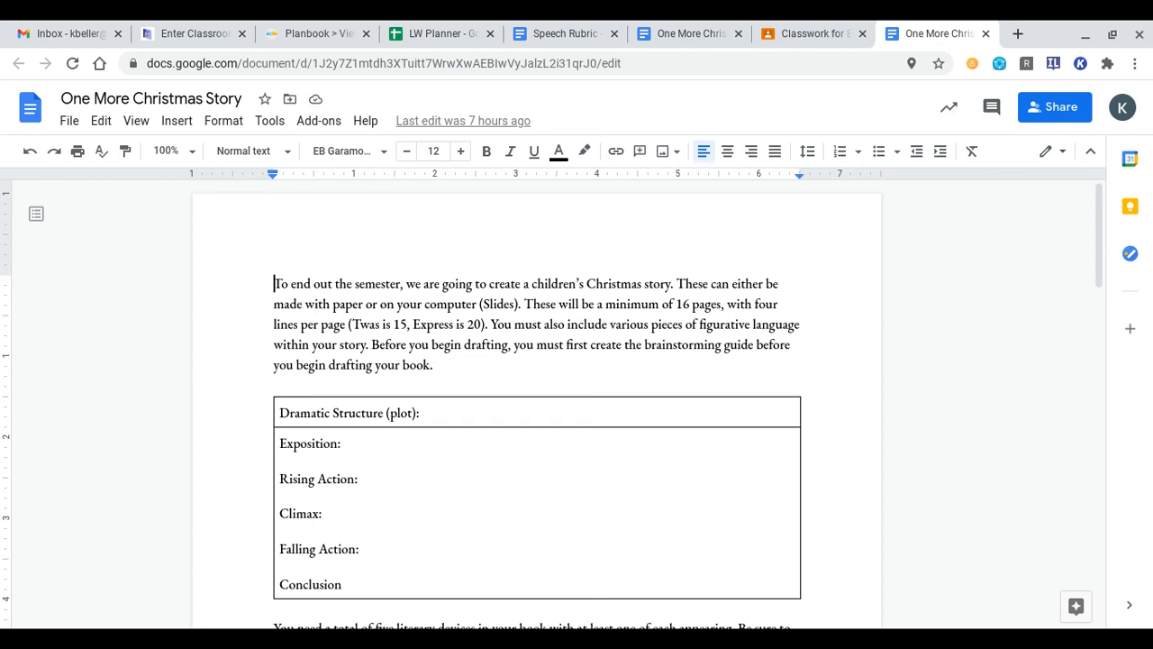
pyautogui.scroll(-3)
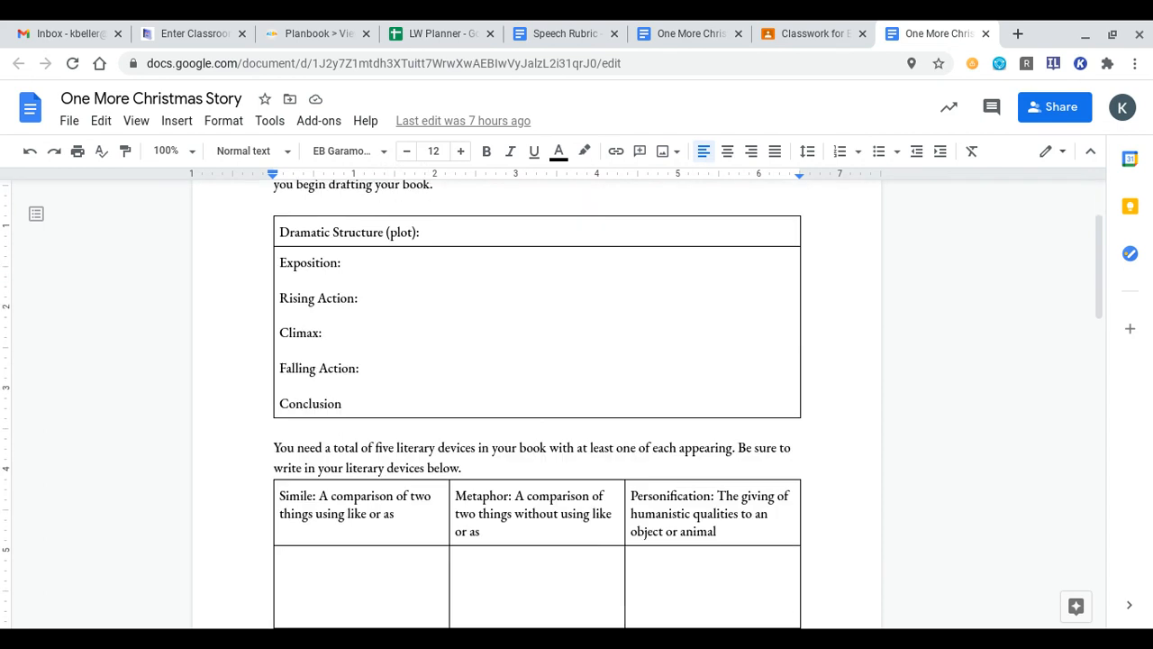
pyautogui.scroll(-3)
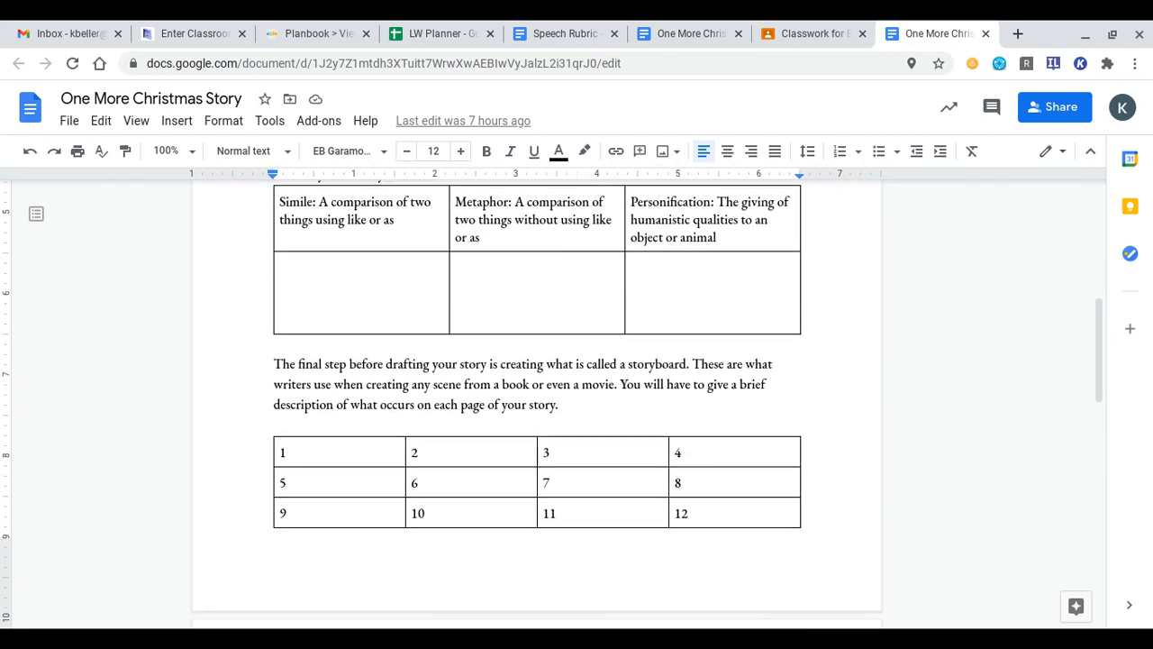
pyautogui.scroll(-3)
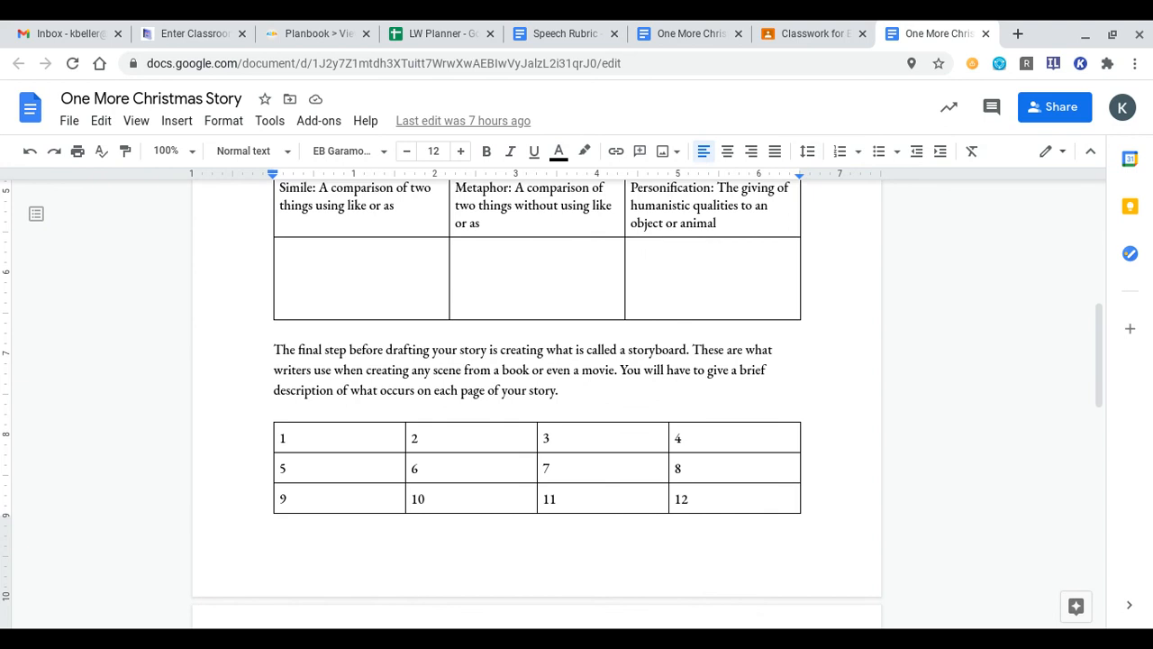
pyautogui.moveTo(930, 443)
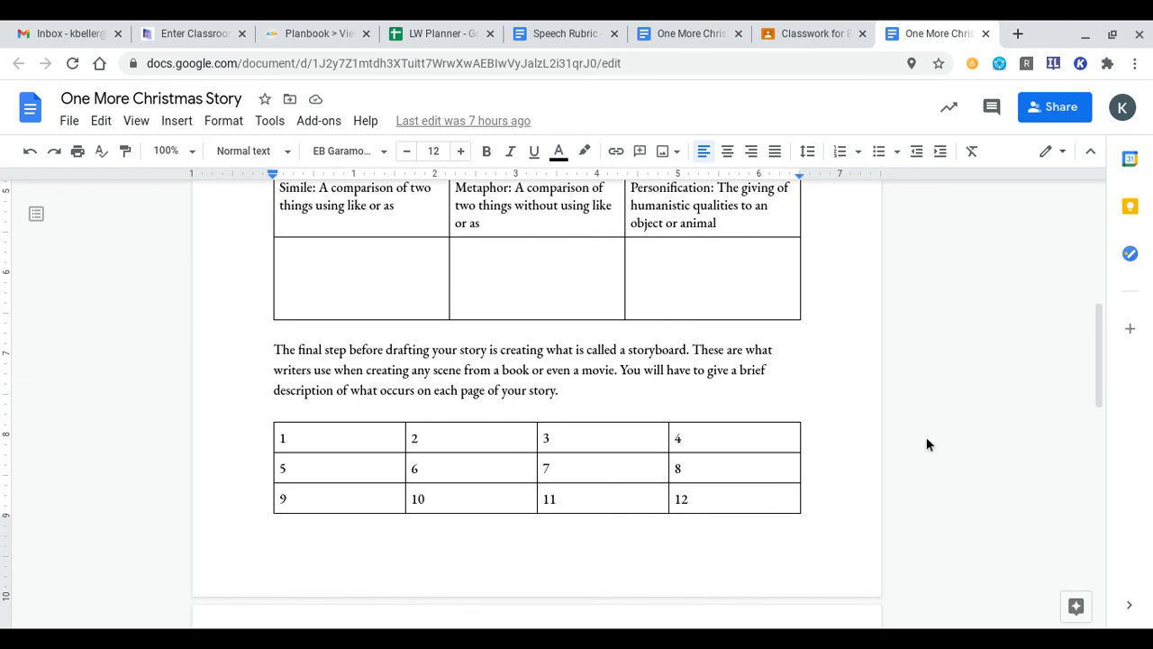
pyautogui.scroll(-3)
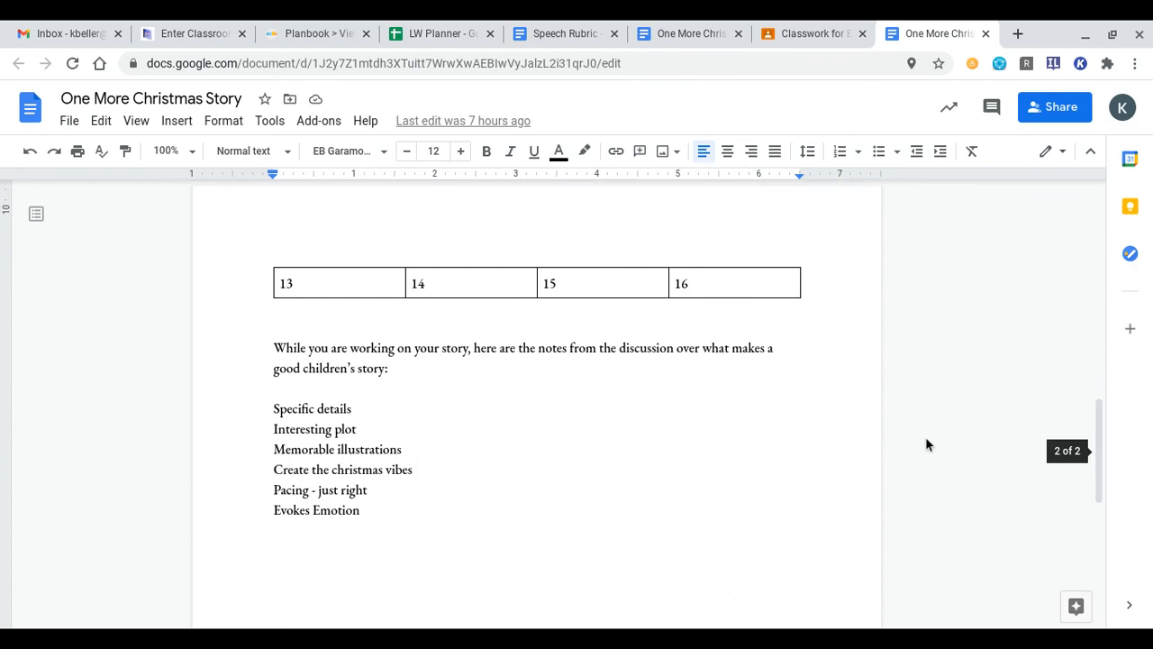